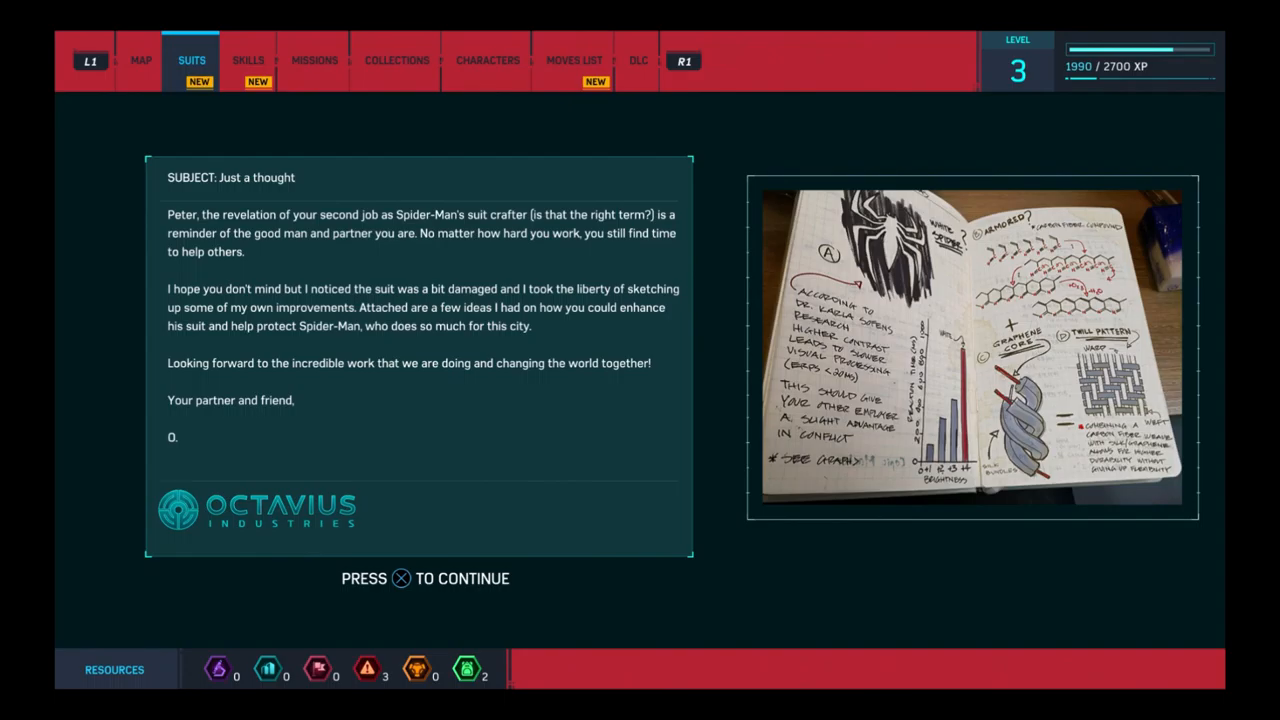
Dismiss Octavius's suit sketch letter so the Advanced Suit becomes available to craft.
key(x)
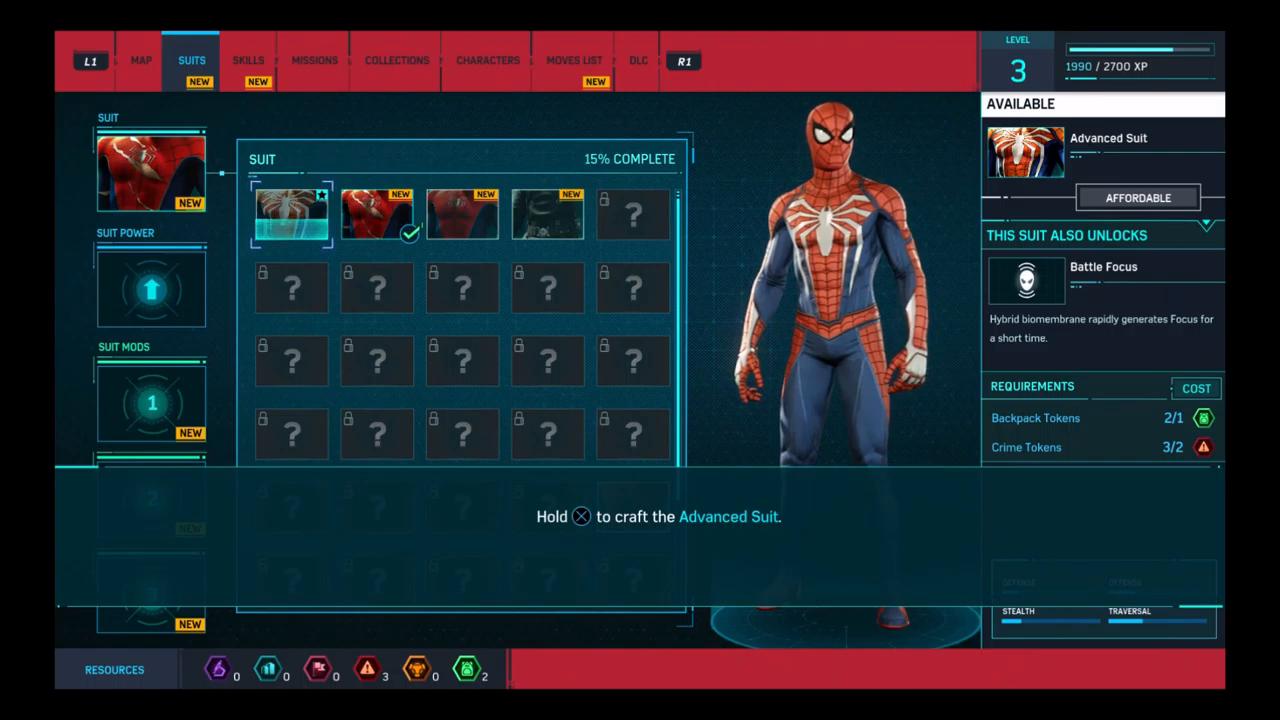
key(x)
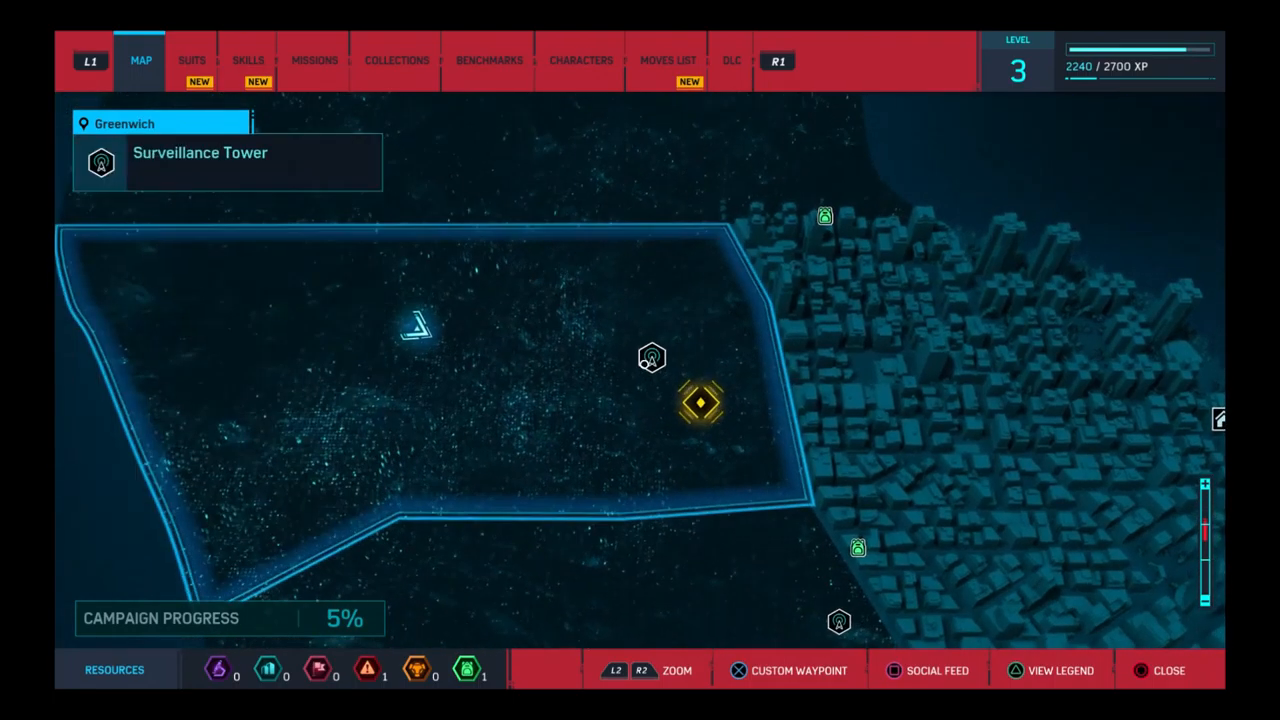
Select the Impact Web on the Gadgets page so its crafting prompt appears.
click(652, 356)
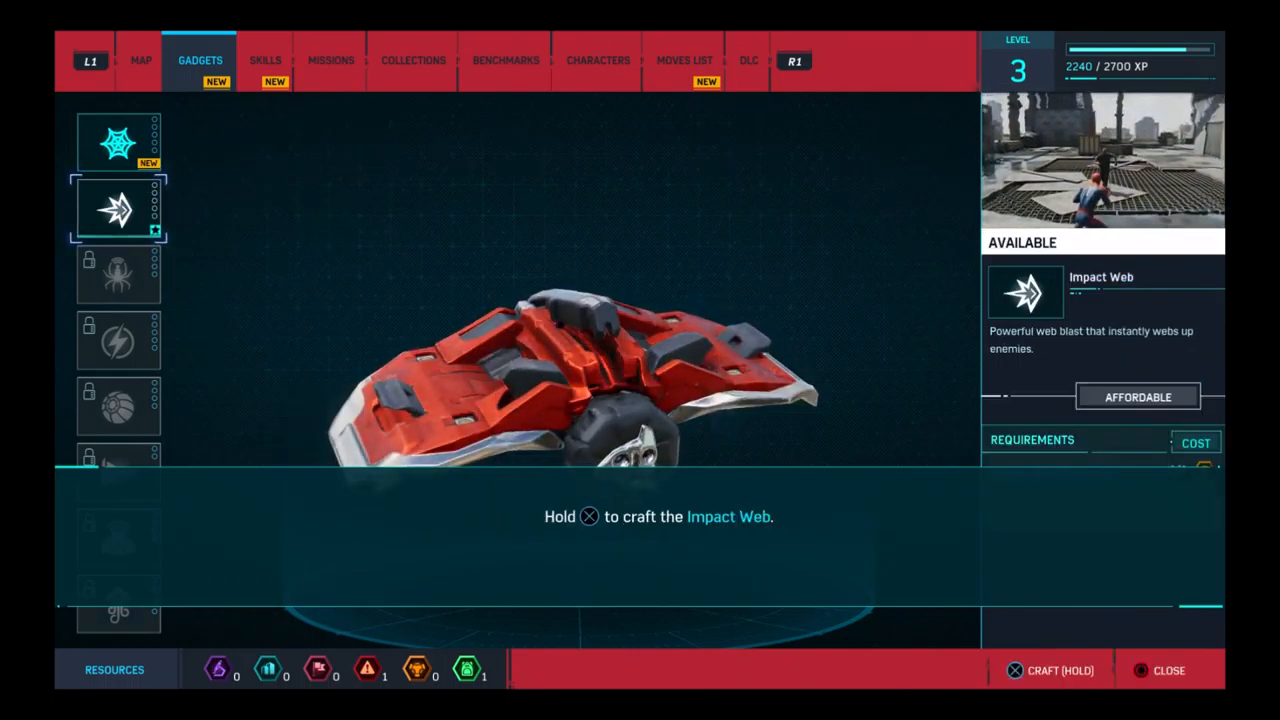
Craft the Impact Web gadget and return to the rooftop fight.
key(x)
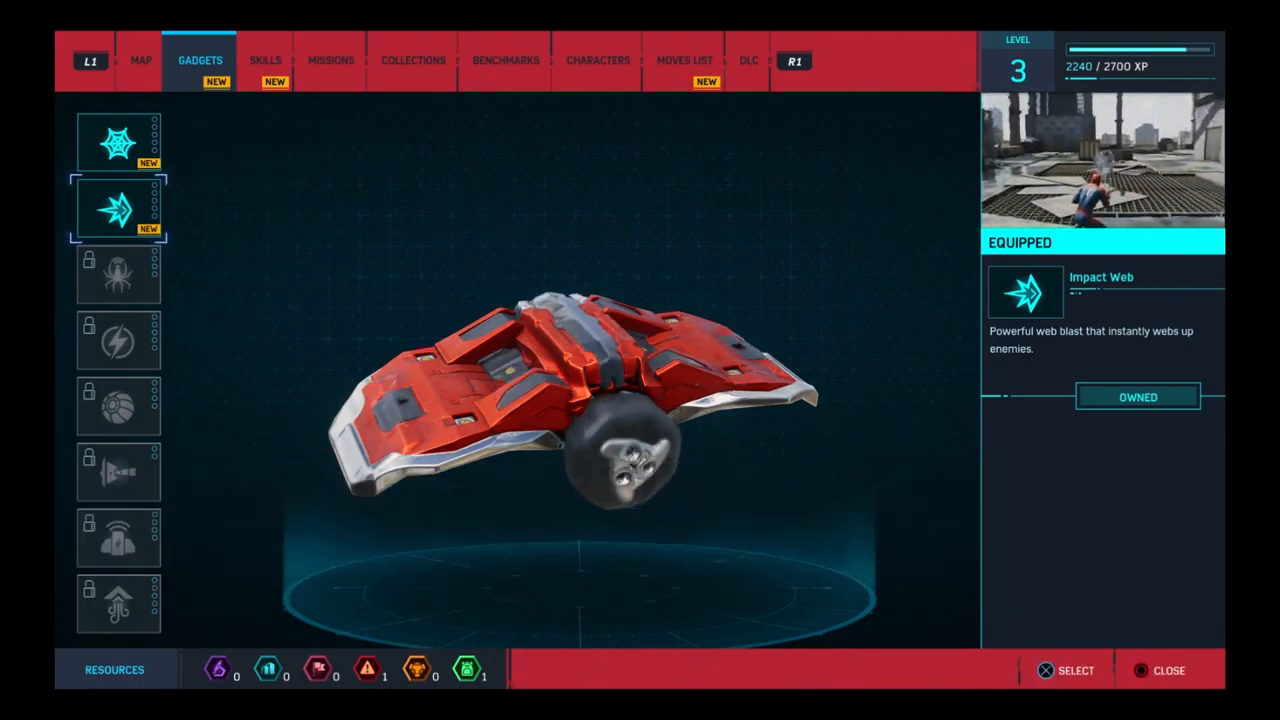
click(1168, 670)
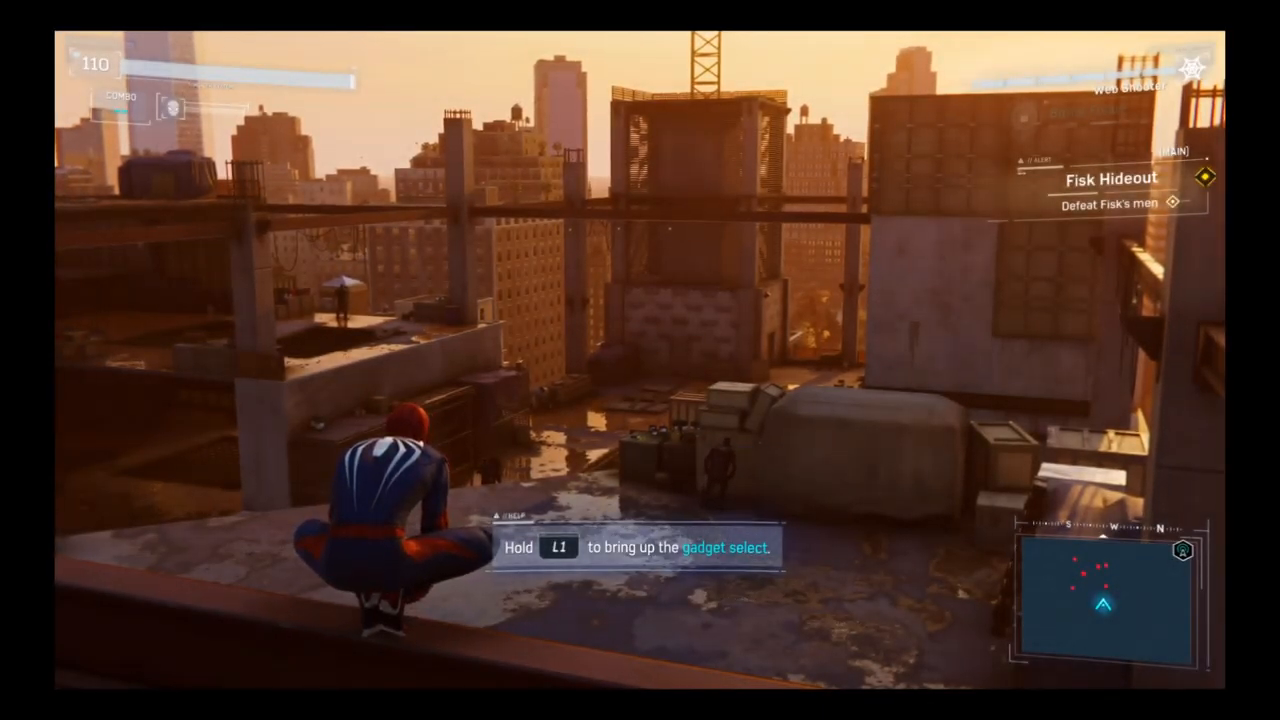
Equip the Impact Web in place of the Web Shooter via the gadget wheel.
key(L1)
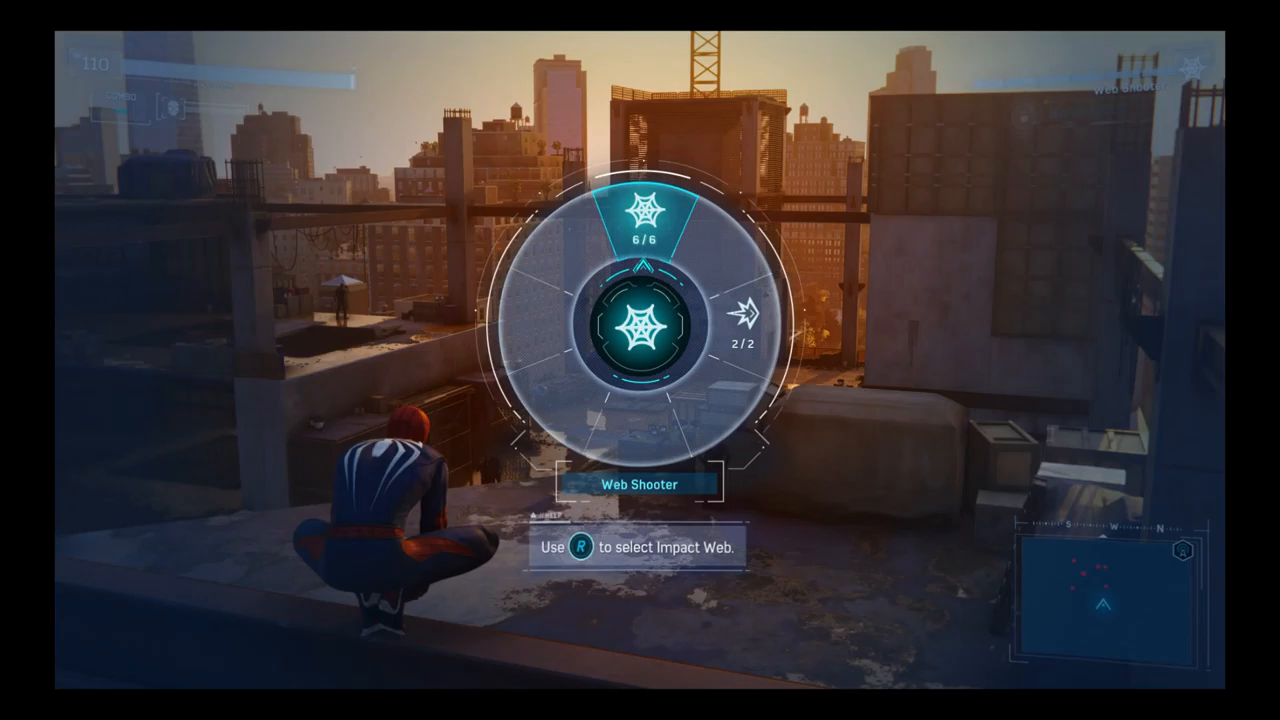
key(r)
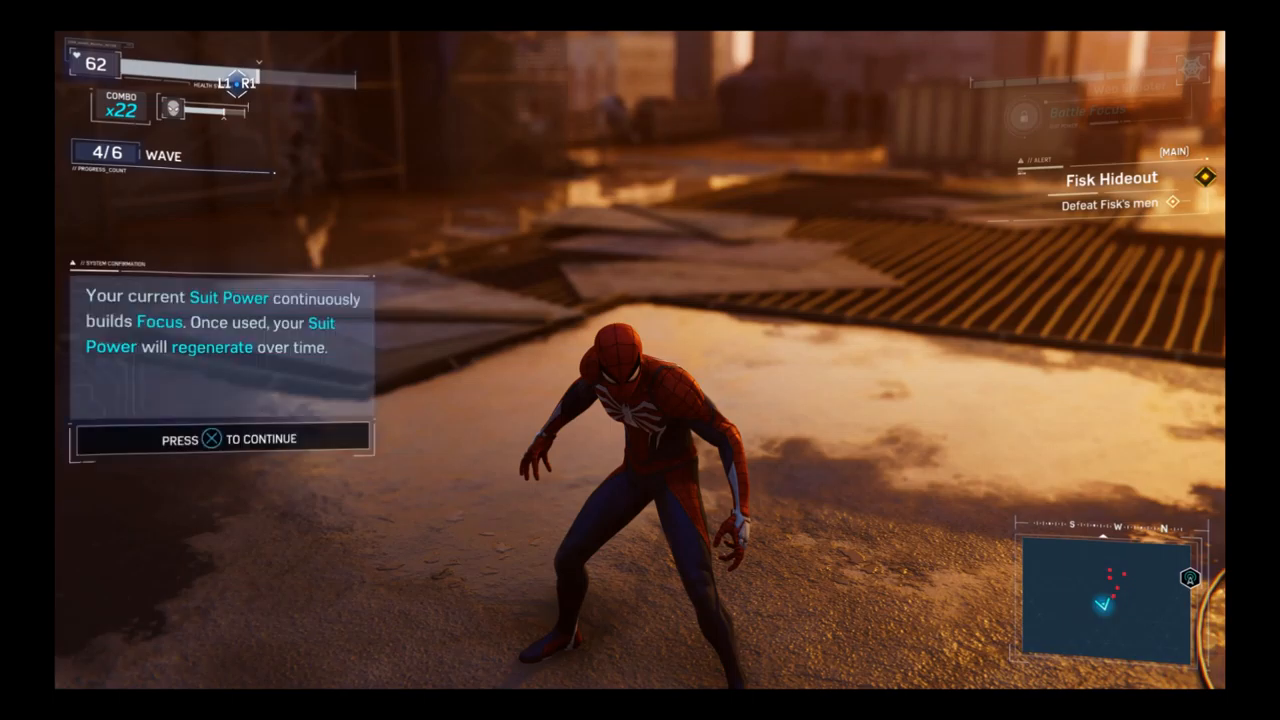
Dismiss the Suit Power tip and activate Suit Power to build Battle Focus.
key(x)
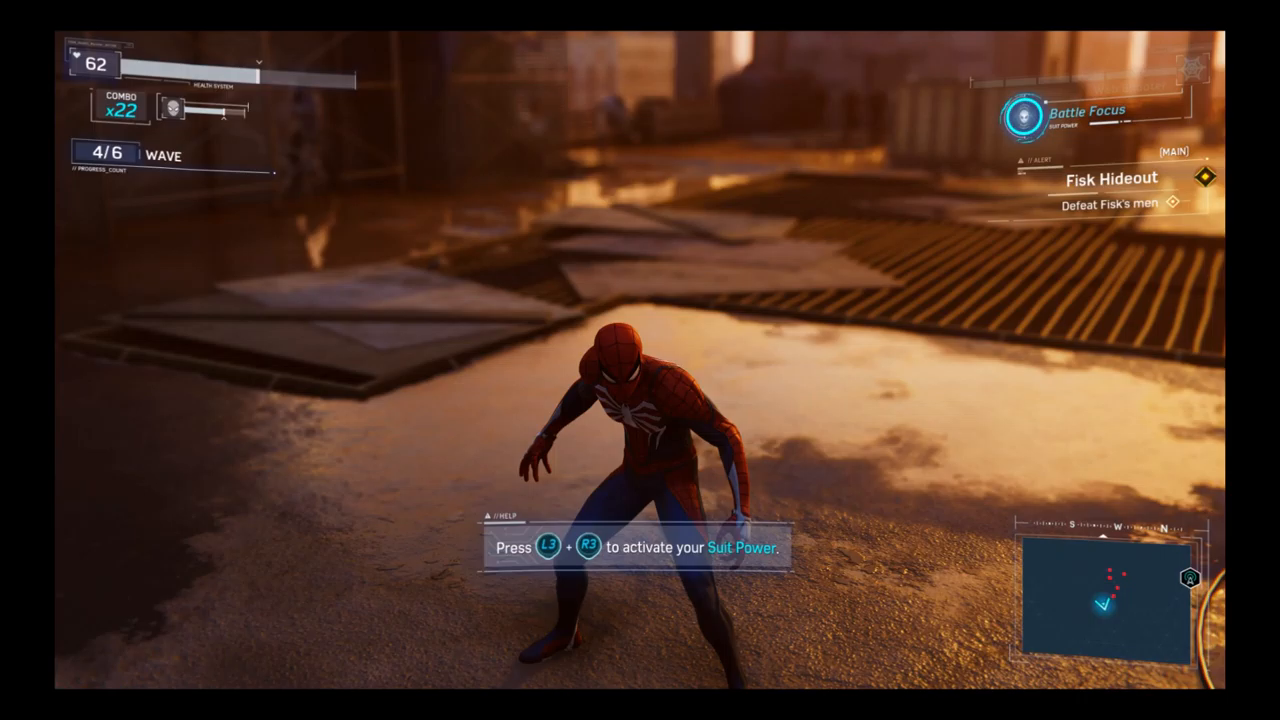
key(L3+R3)
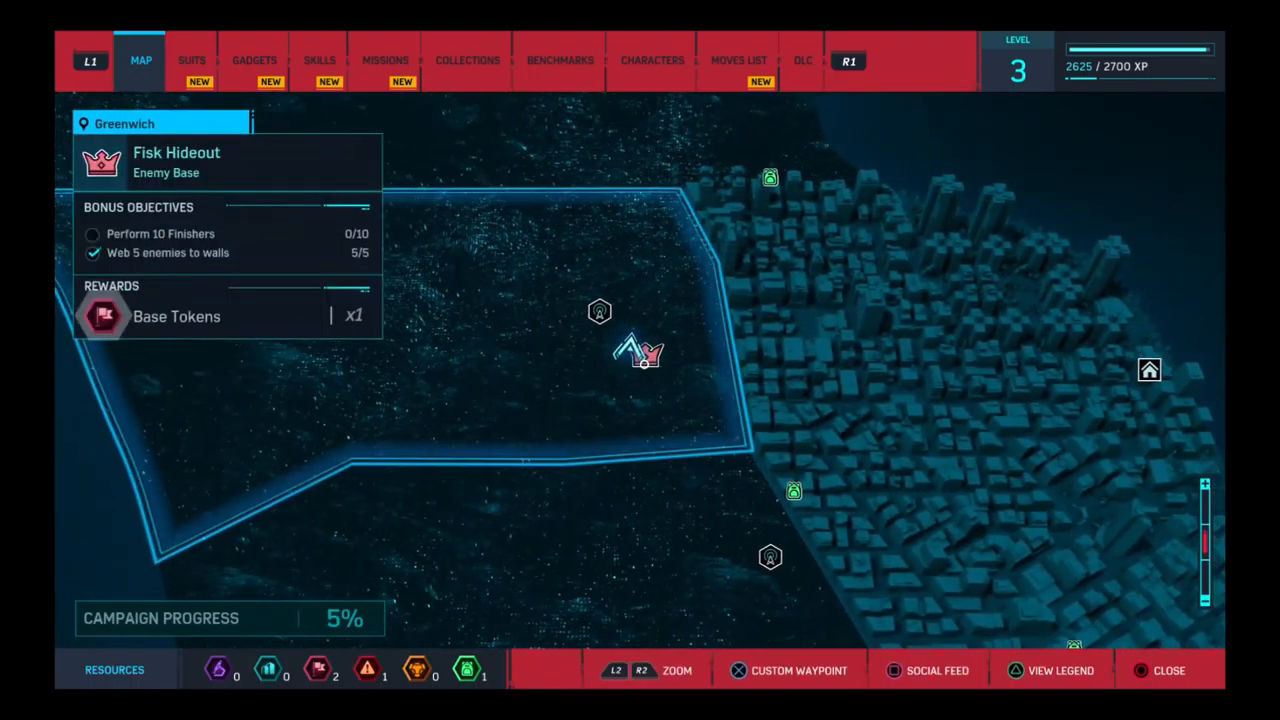
Close the Fisk Hideout map panel and return to the rooftop.
click(1168, 670)
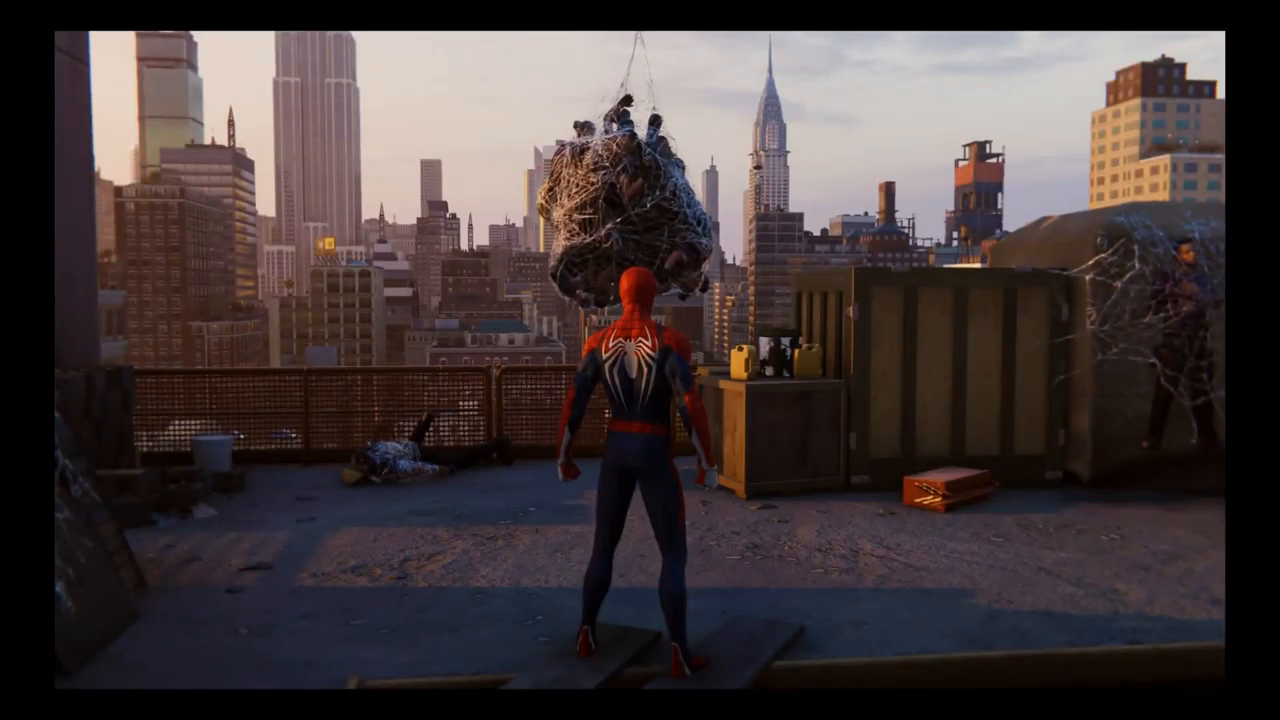